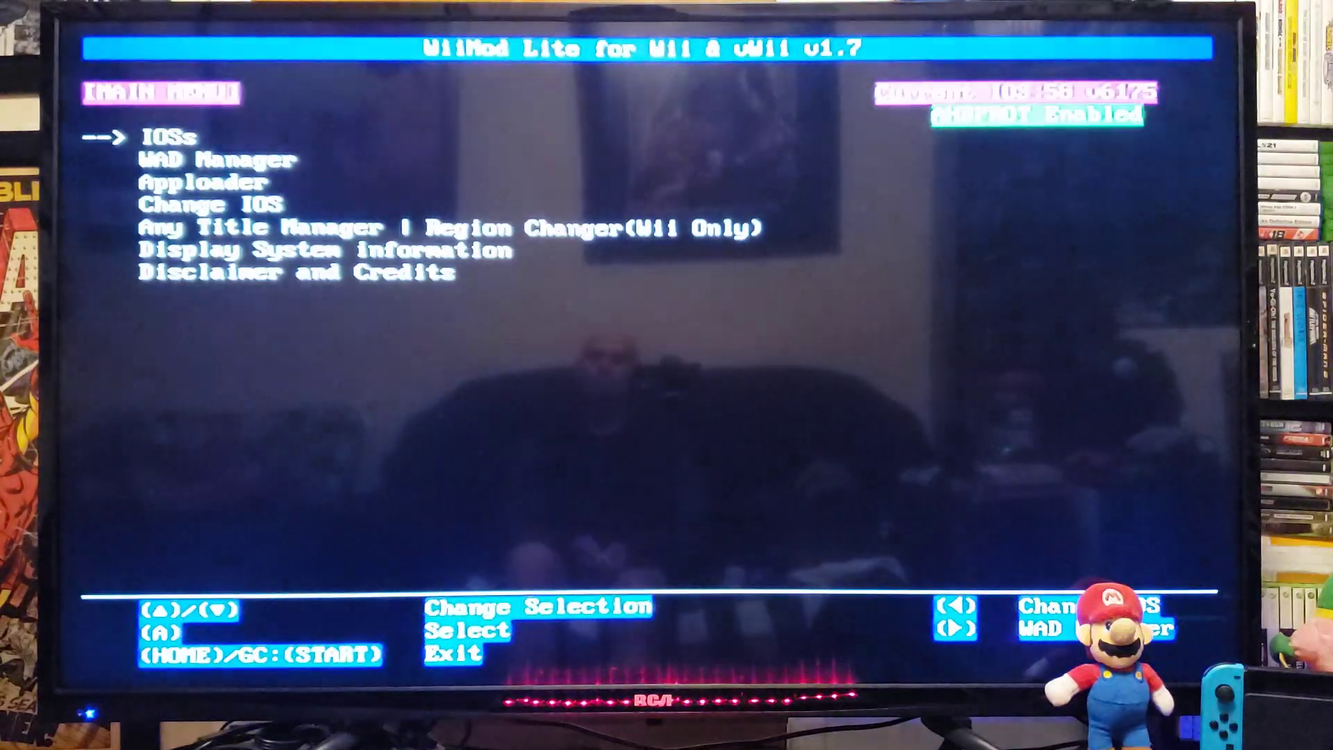
- Open WAD Manager with Wii SD Slot as the source to list the wads folder
{"action": "key", "text": "down"}
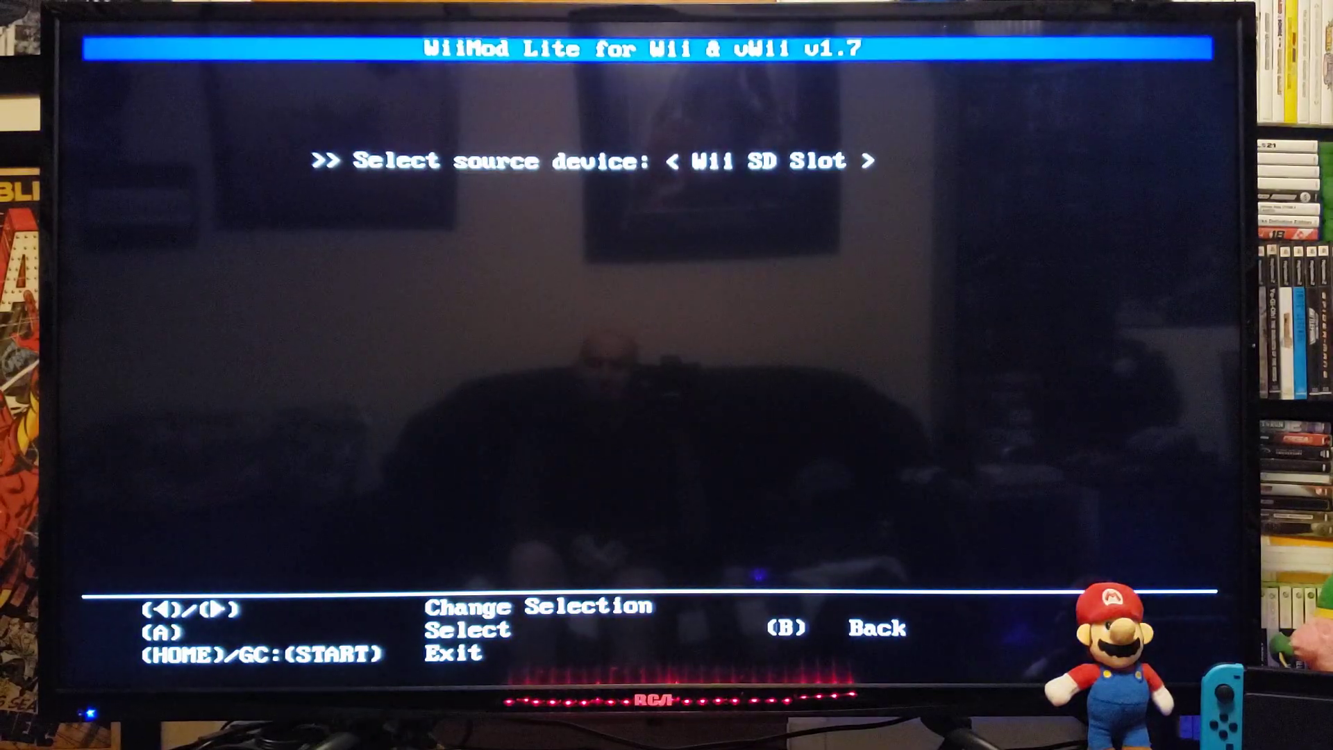
{"action": "key", "text": "a"}
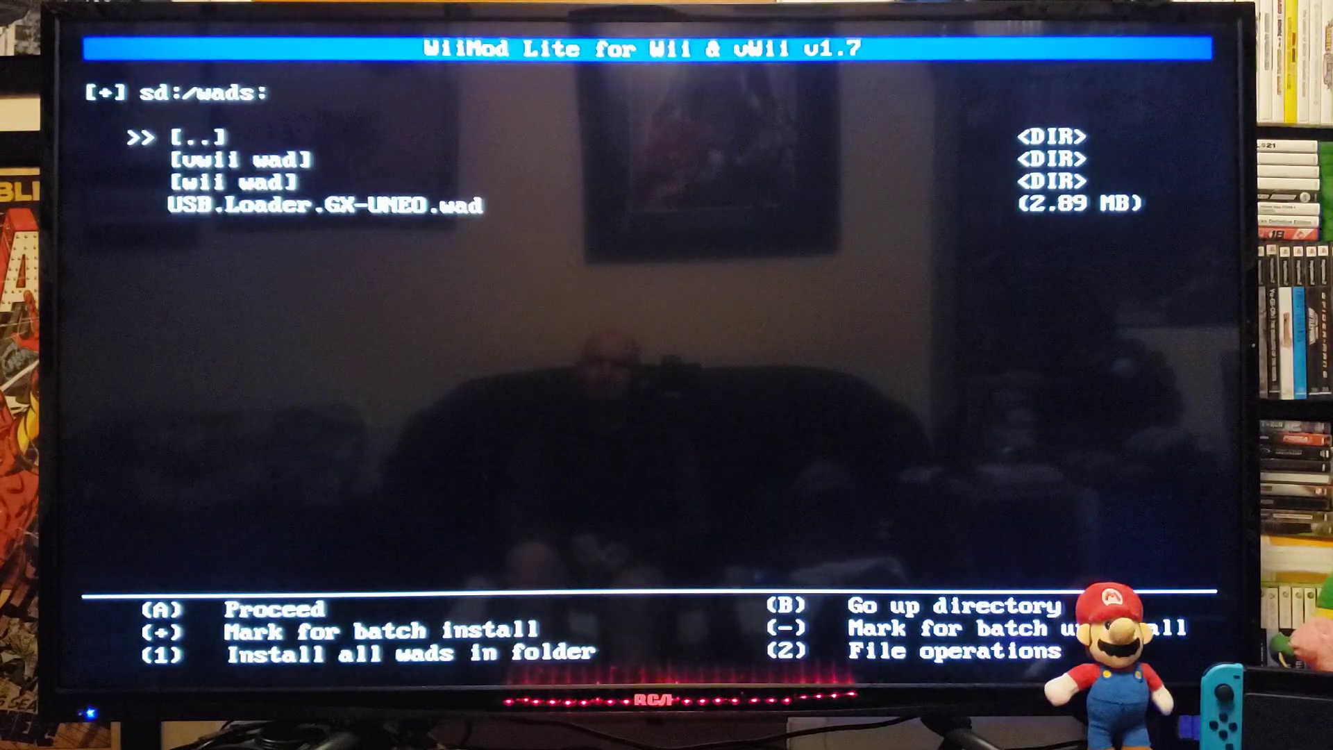
- Select USB.Loader.GX-UNEO.wad and choose Install WAD
{"action": "key", "text": "down"}
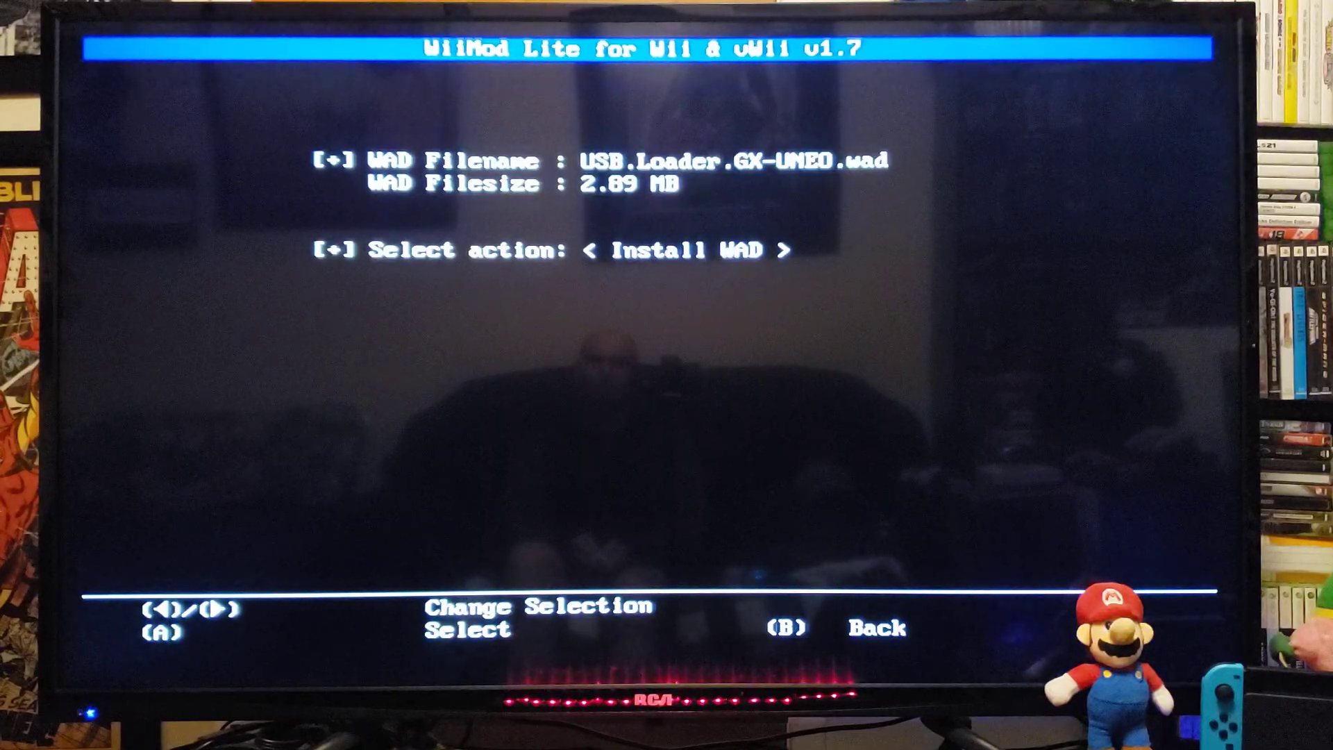
{"action": "key", "text": "a"}
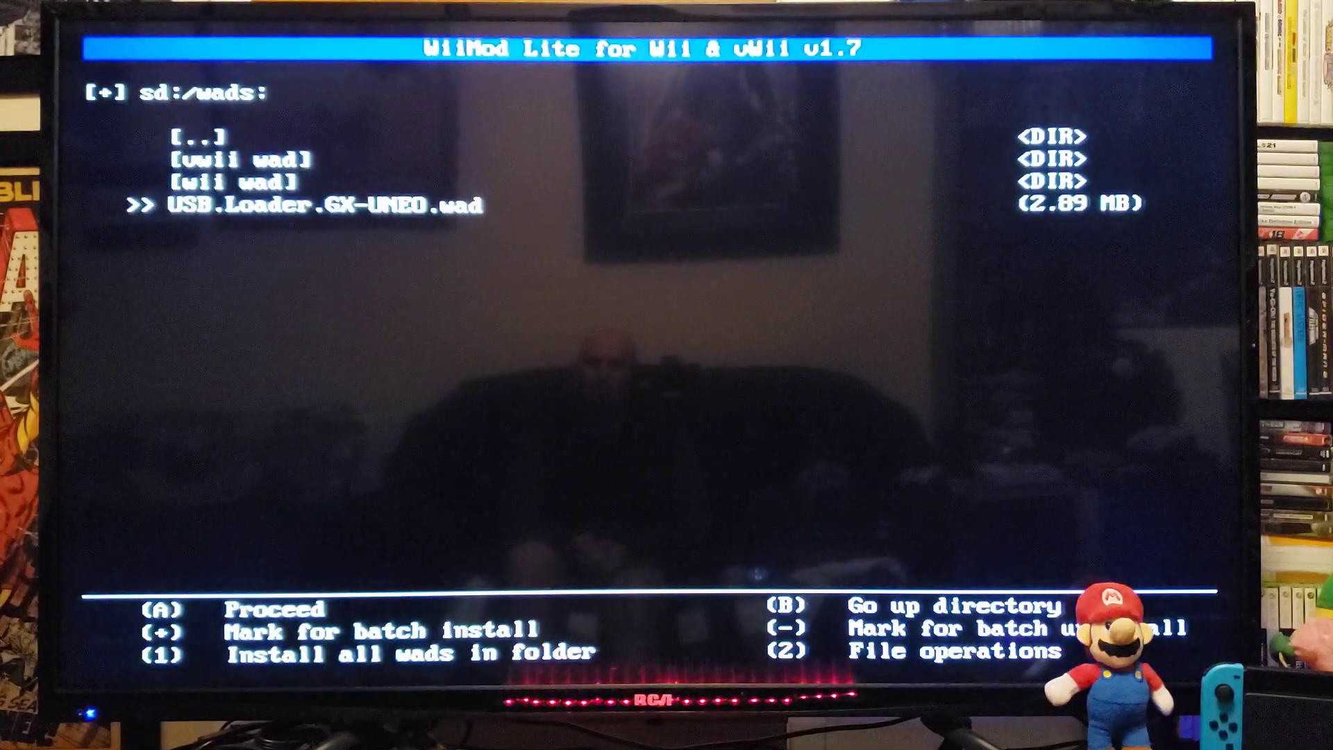
- Back out to the sd:/ root and exit WiiMod Lite to the loader
{"action": "key", "text": "b"}
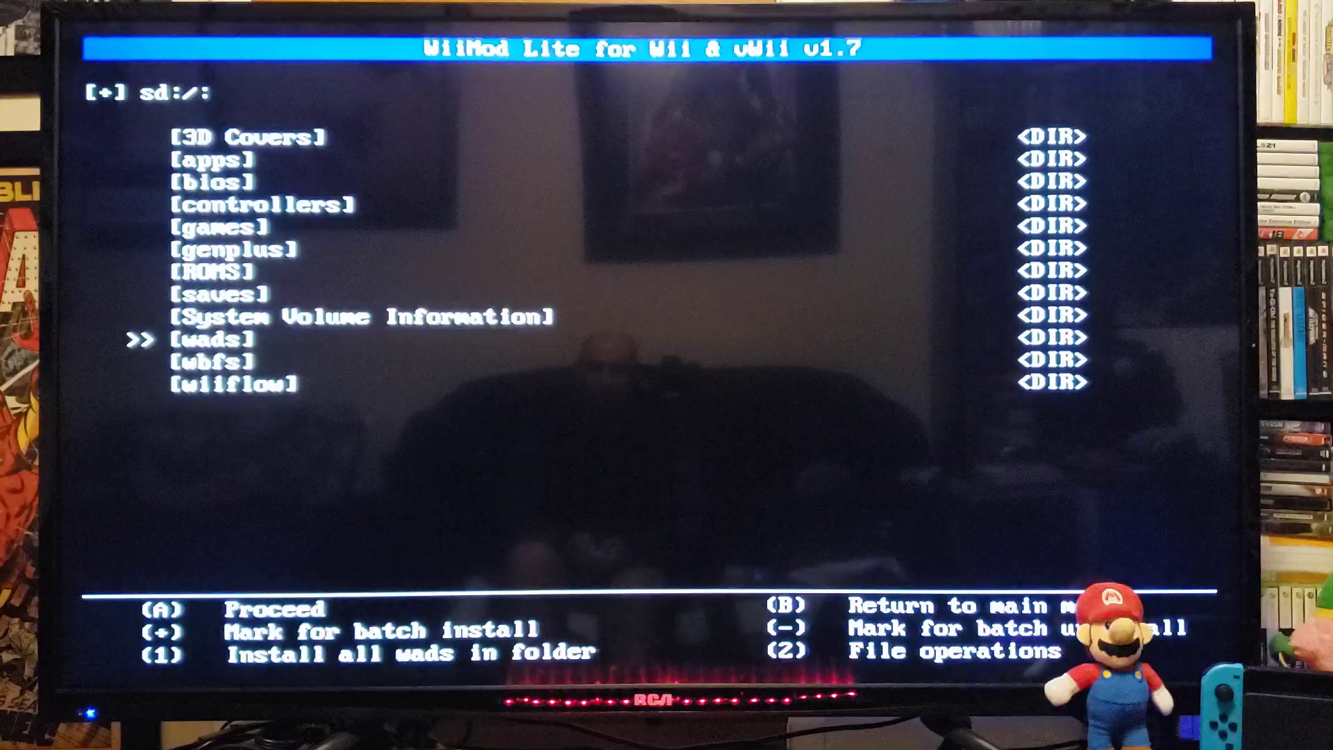
{"action": "key", "text": "b"}
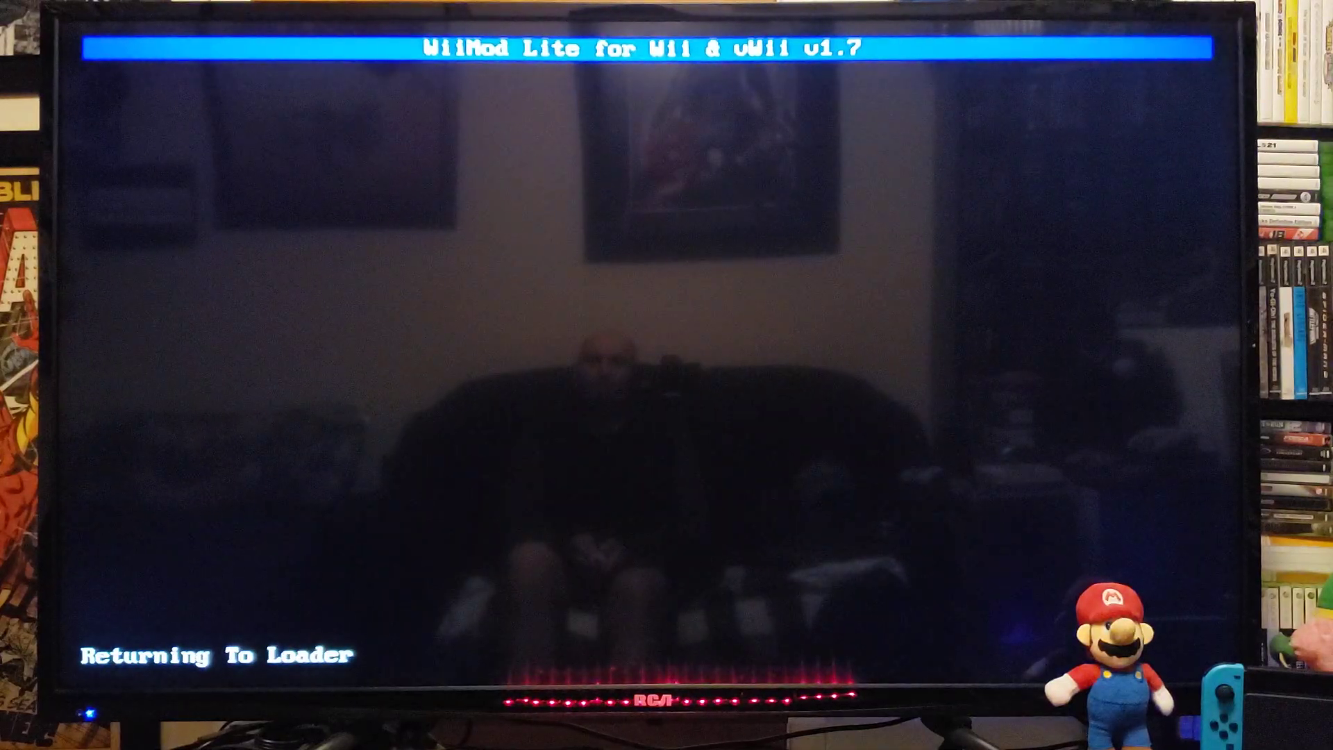